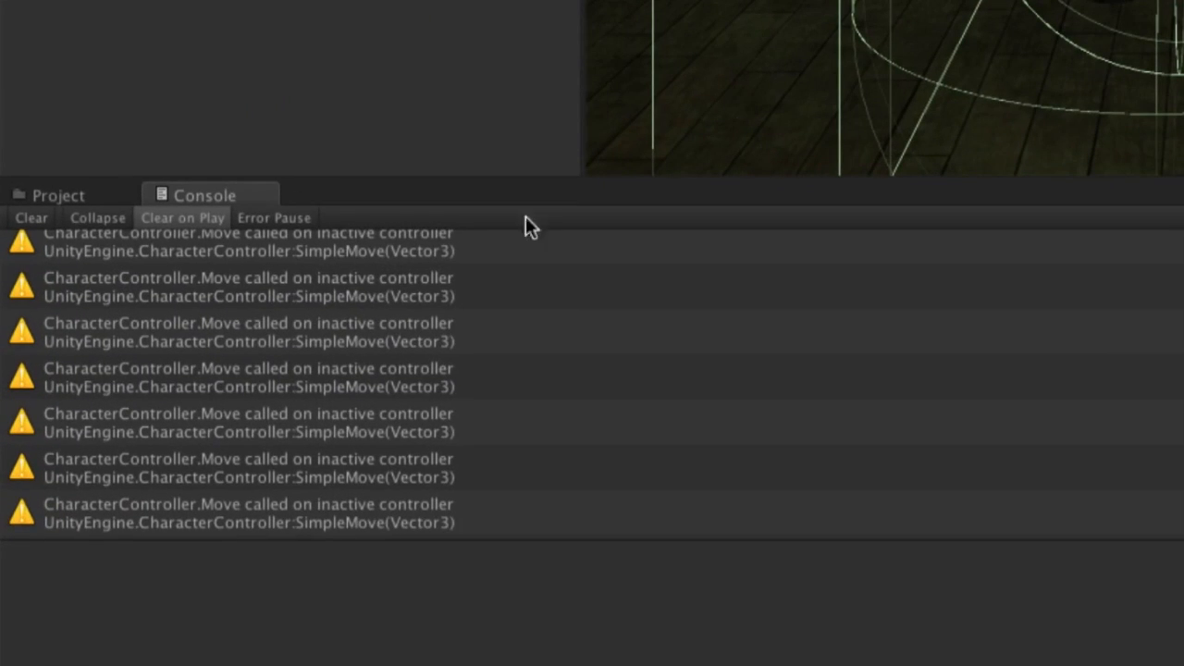
pyautogui.moveTo(197, 428)
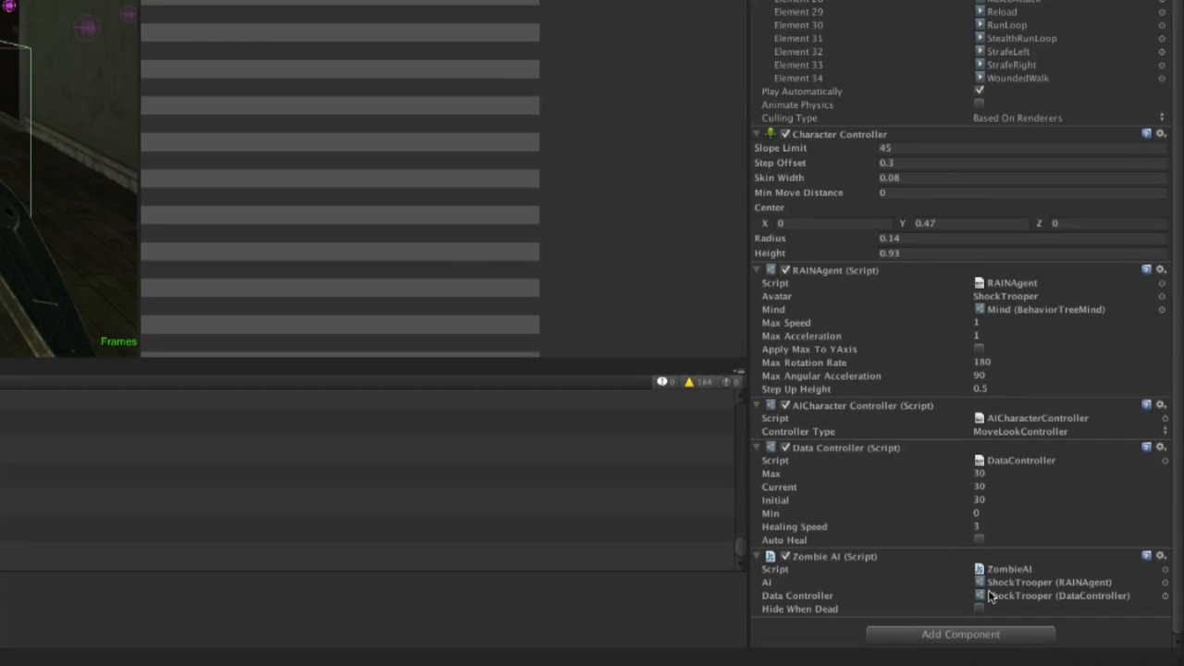
pyautogui.click(1009, 569)
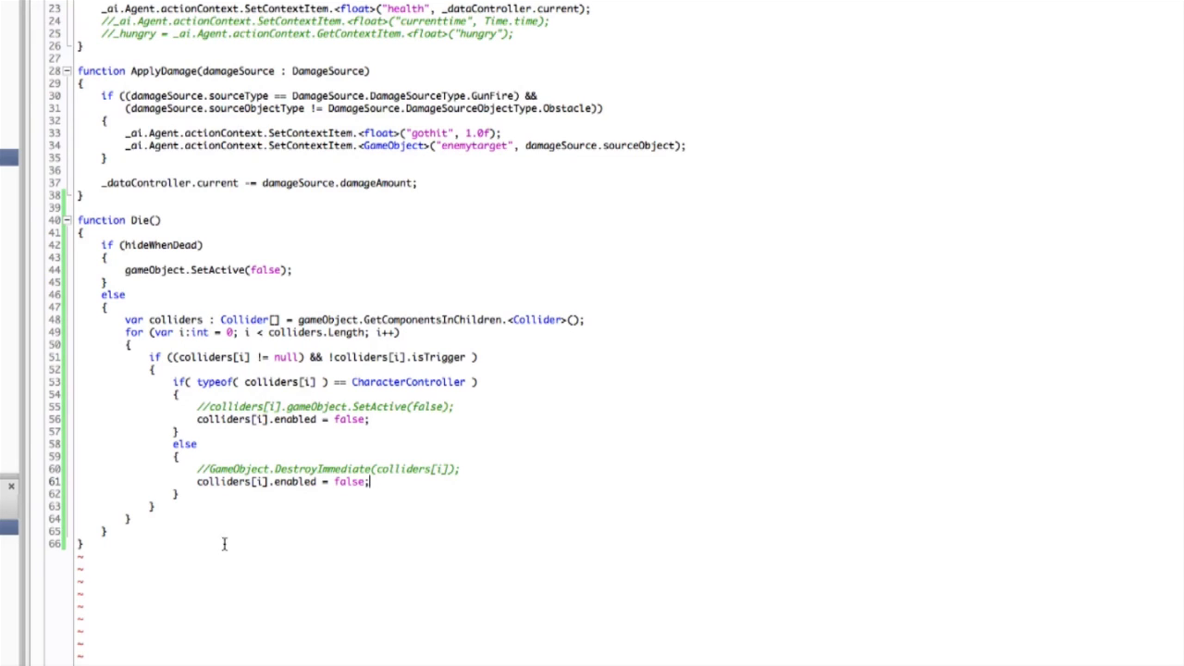
pyautogui.doubleClick(277, 420)
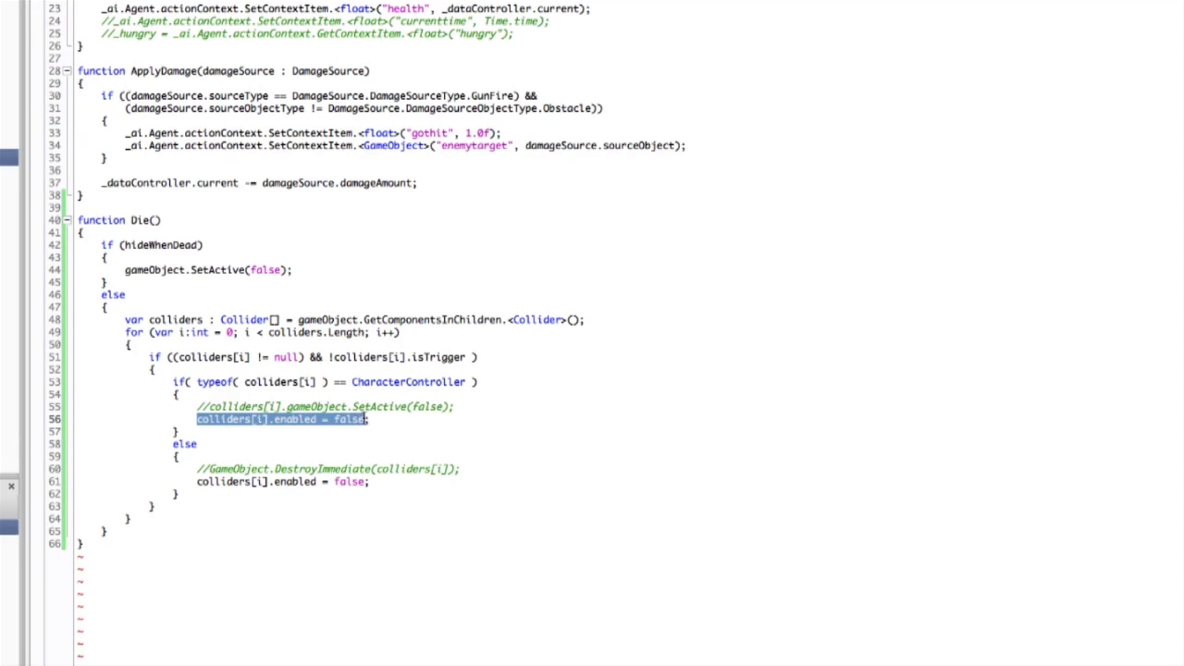
pyautogui.click(354, 421)
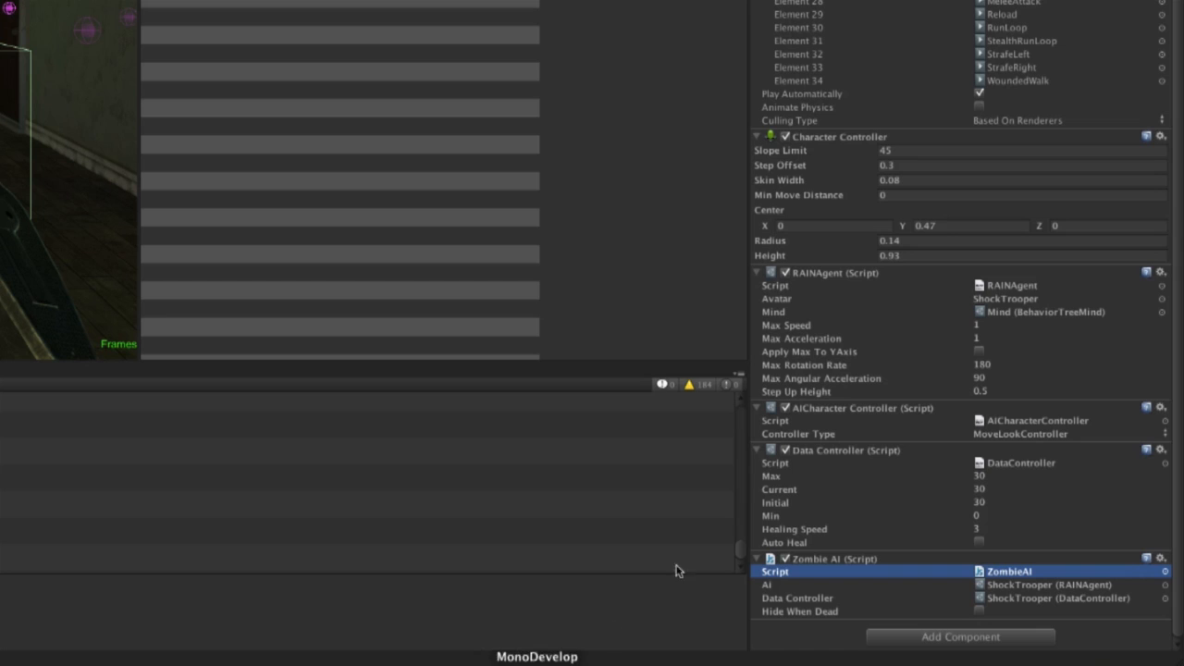
pyautogui.moveTo(1013, 548)
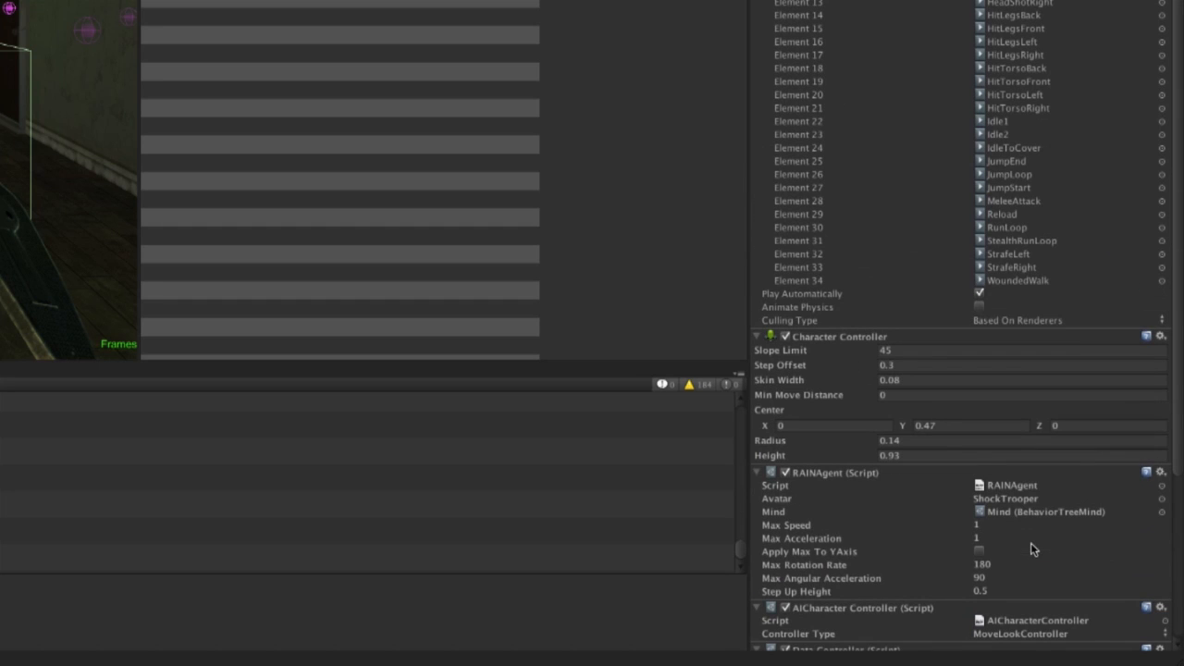
pyautogui.scroll(-3)
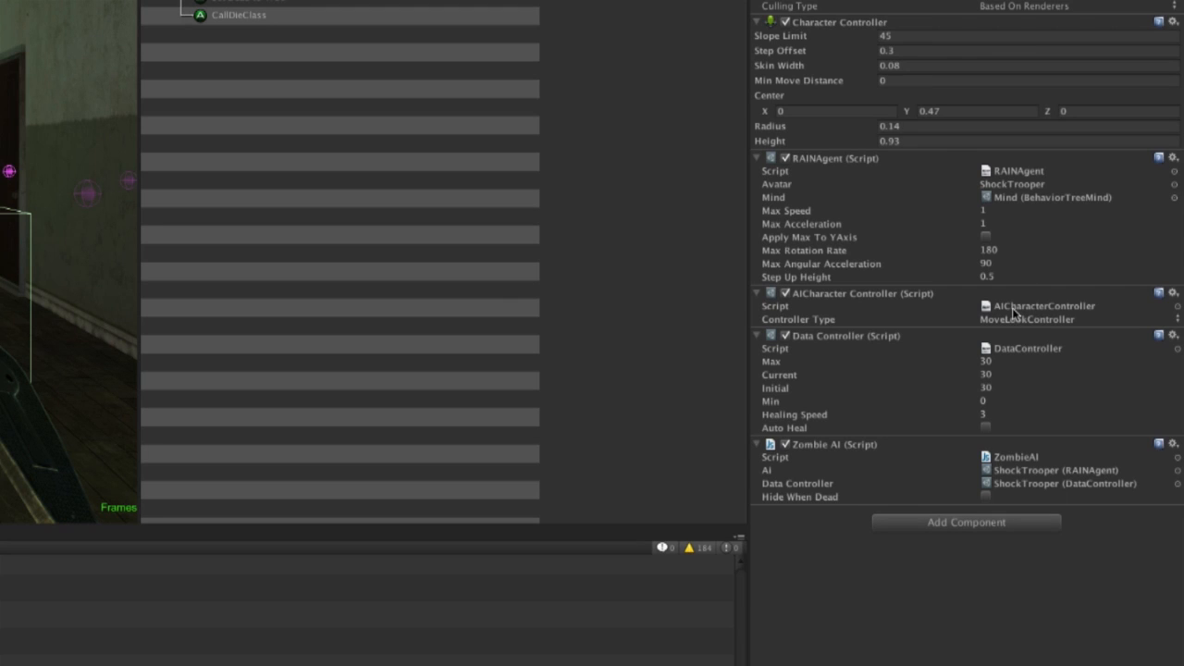
pyautogui.moveTo(1006, 316)
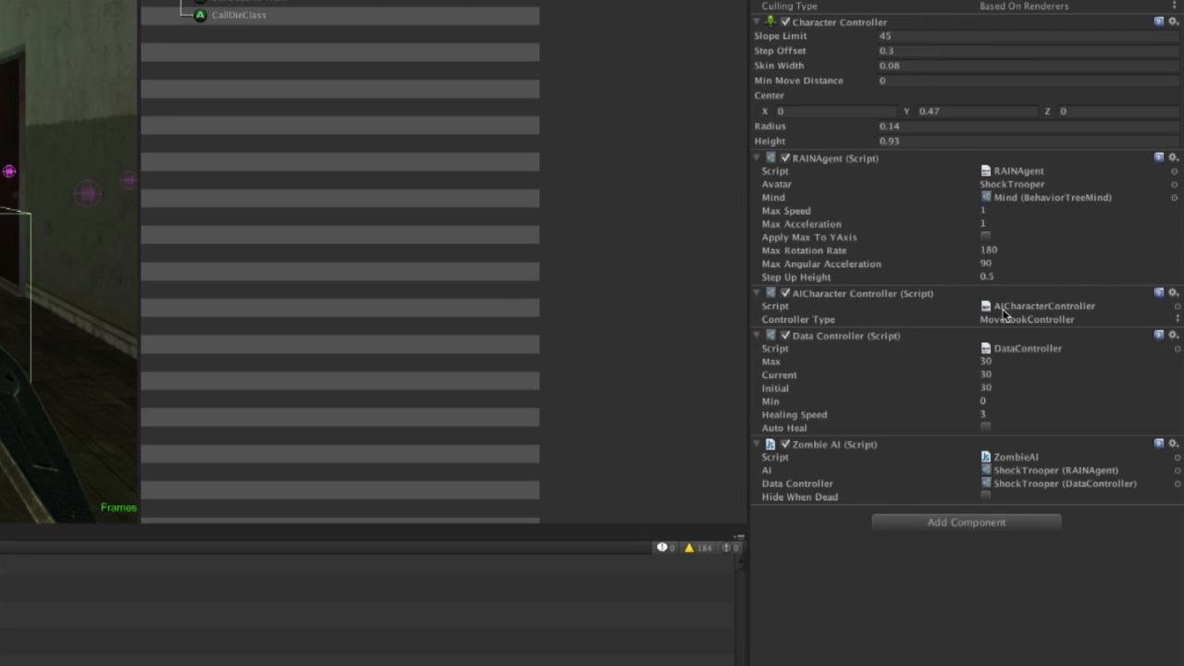
pyautogui.moveTo(1094, 318)
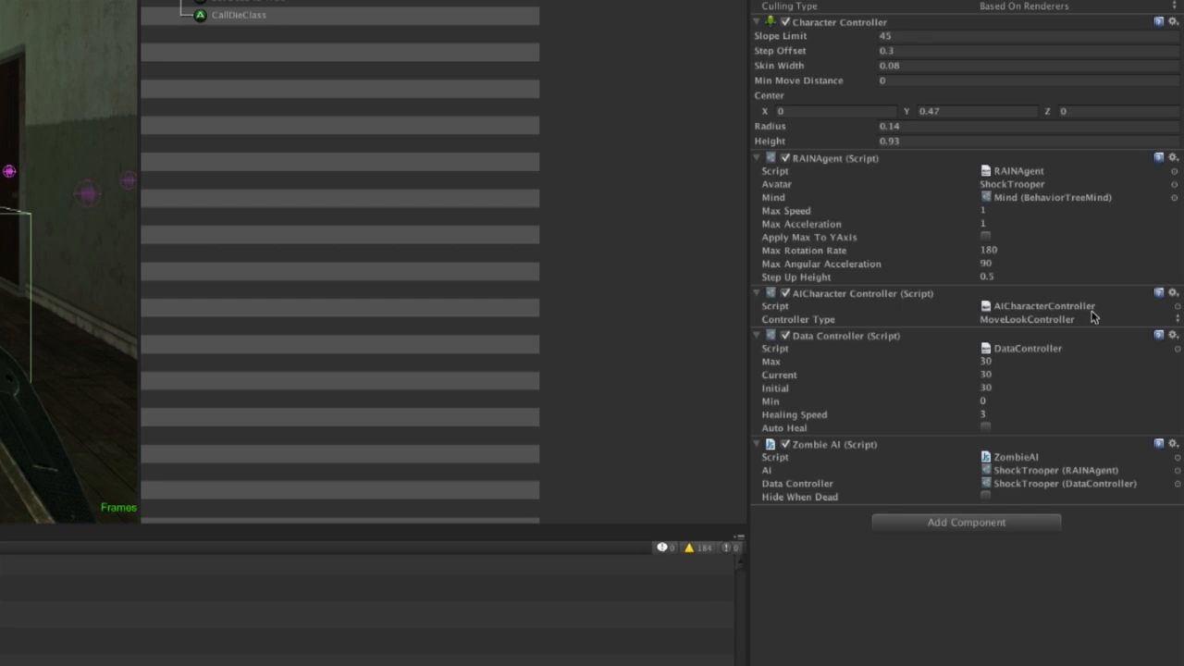
pyautogui.moveTo(1045, 312)
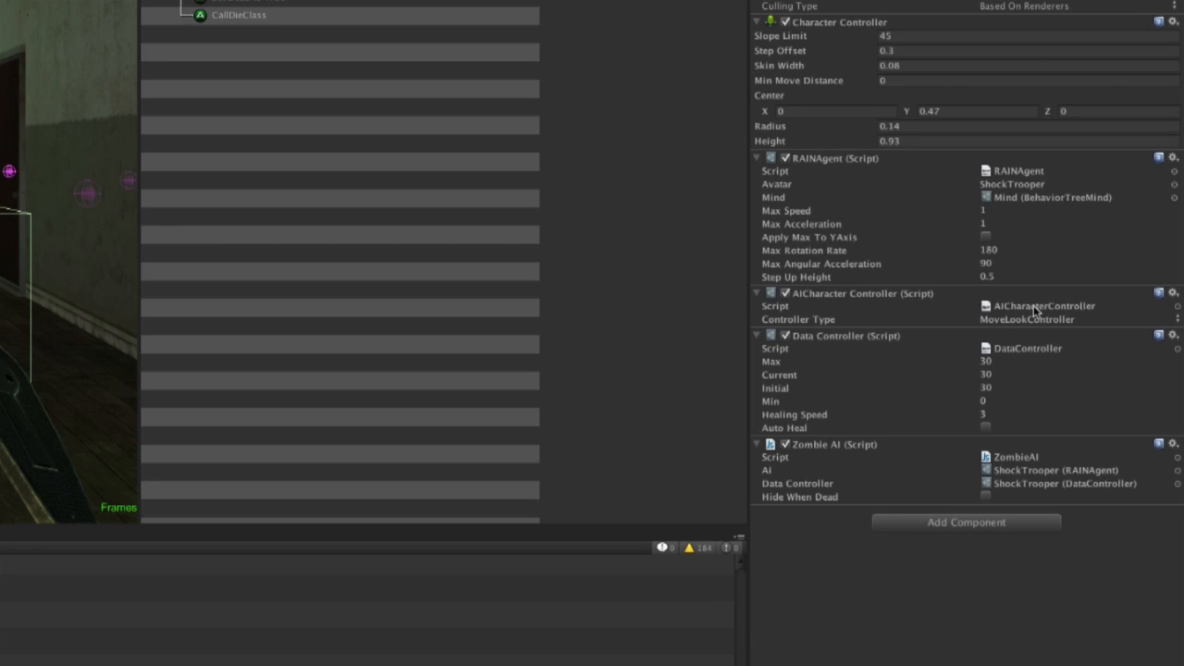
pyautogui.moveTo(1062, 310)
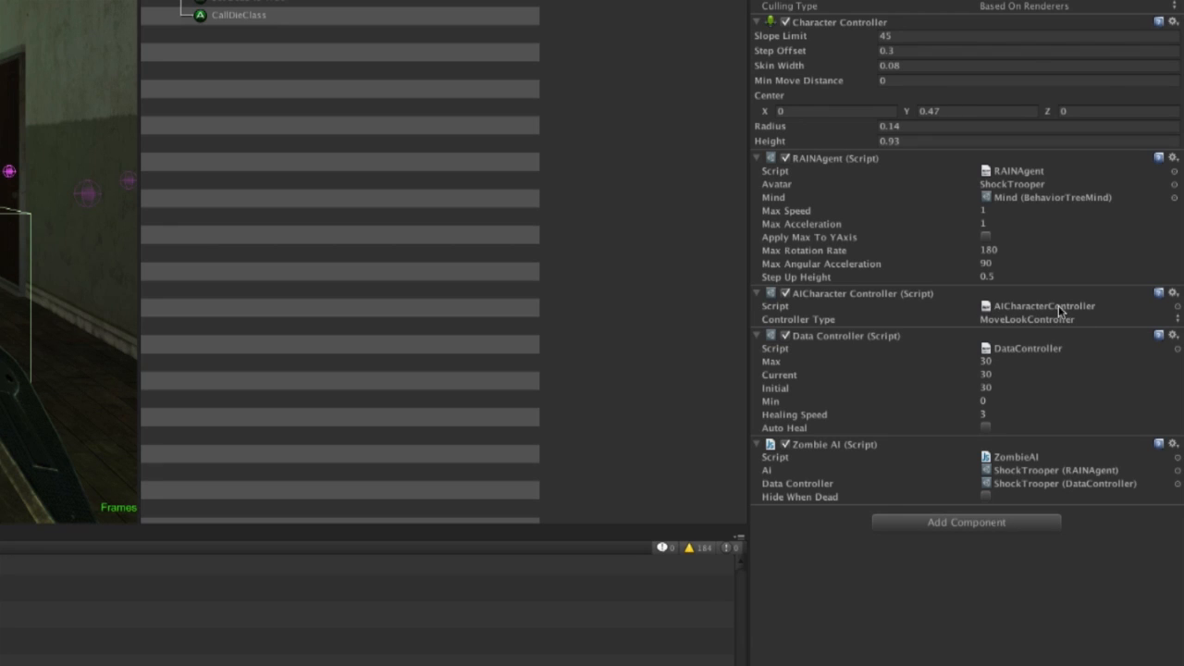
pyautogui.moveTo(841, 317)
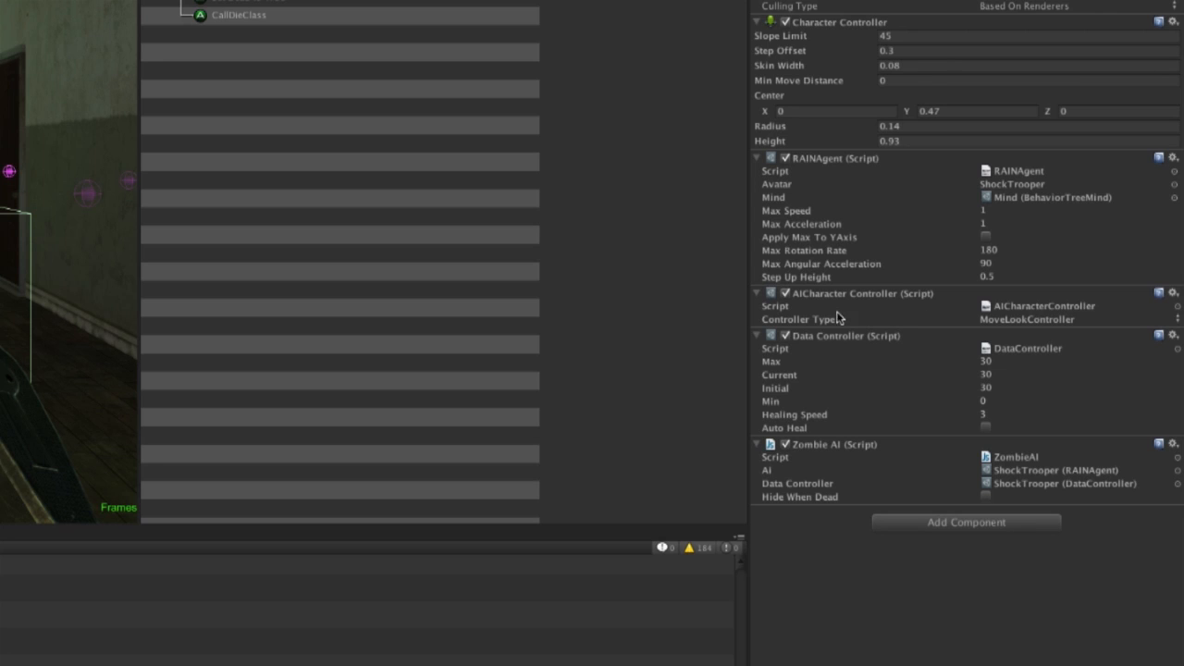
pyautogui.moveTo(998, 471)
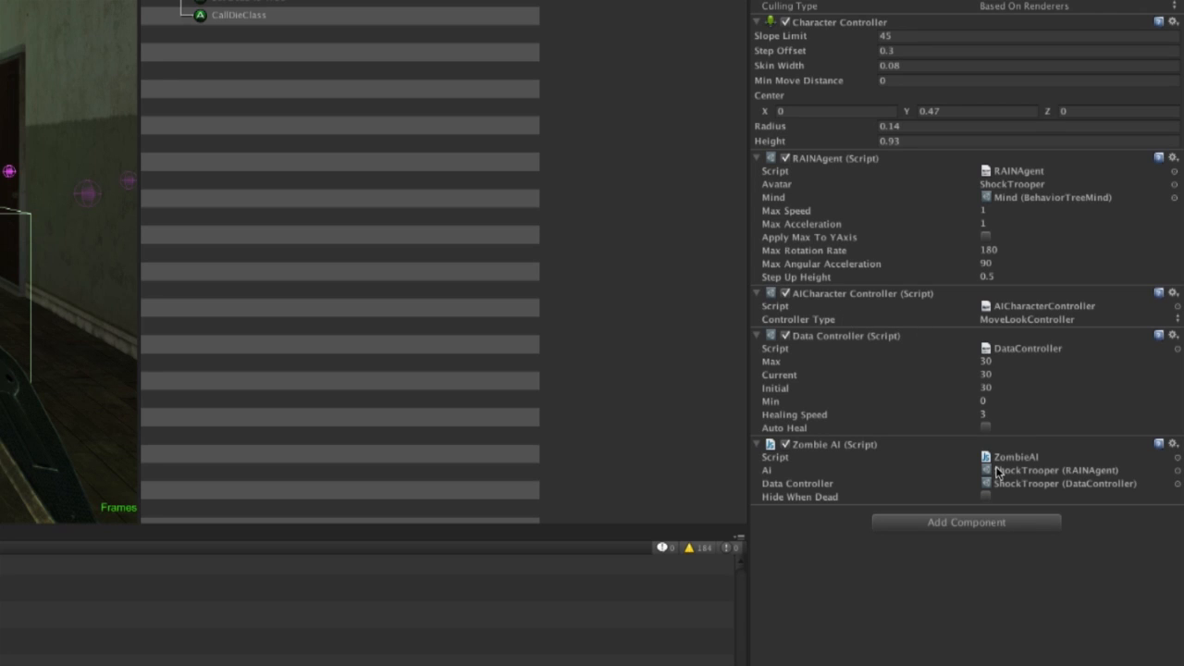
pyautogui.moveTo(1006, 456)
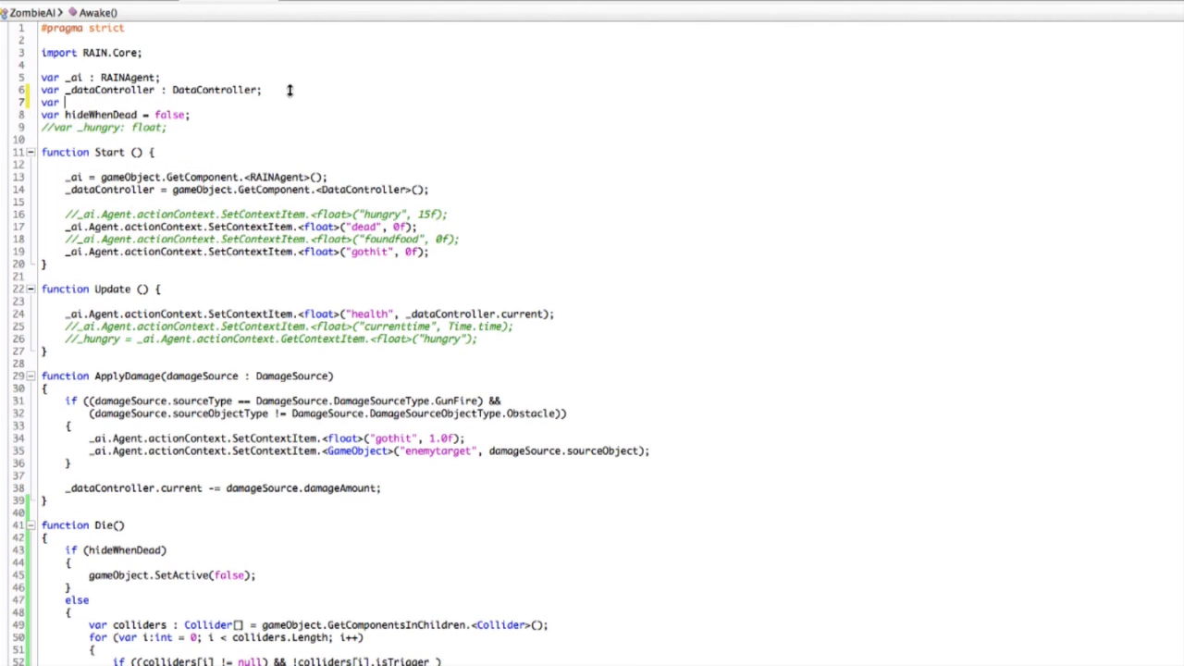
# Declare 'var _cc : RAIN.Motion.AICharacterController;' on line 7 of ZombieAI.
pyautogui.write('_cc')
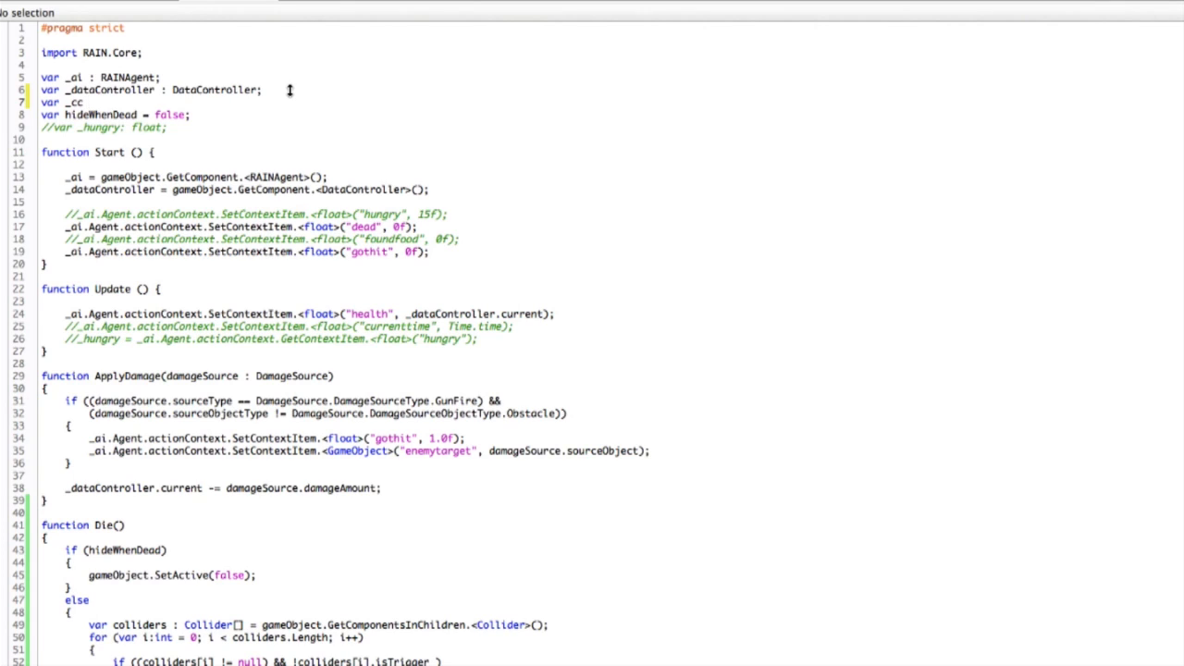
pyautogui.moveTo(120, 128)
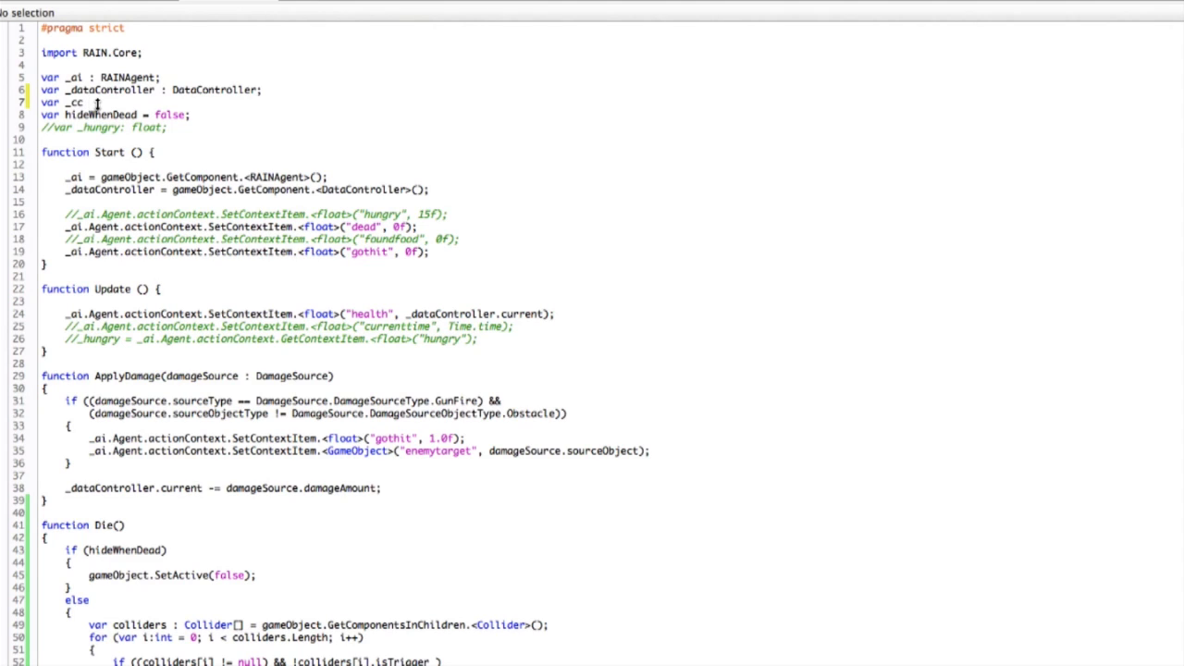
pyautogui.write(':')
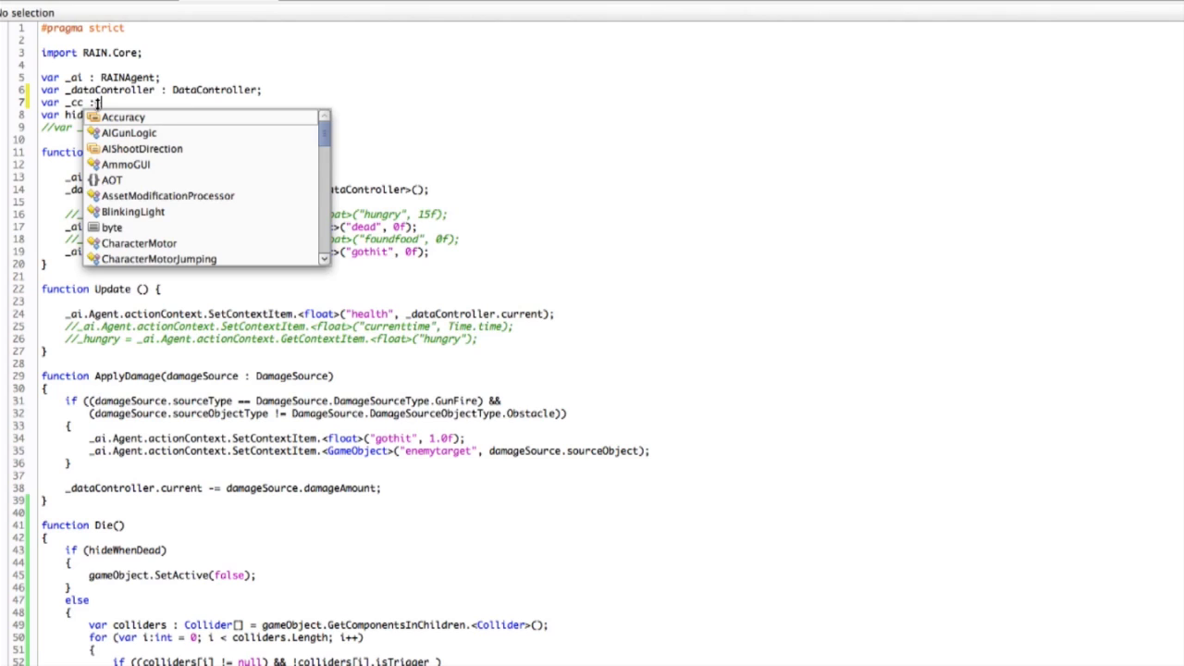
pyautogui.write('RAIN.')
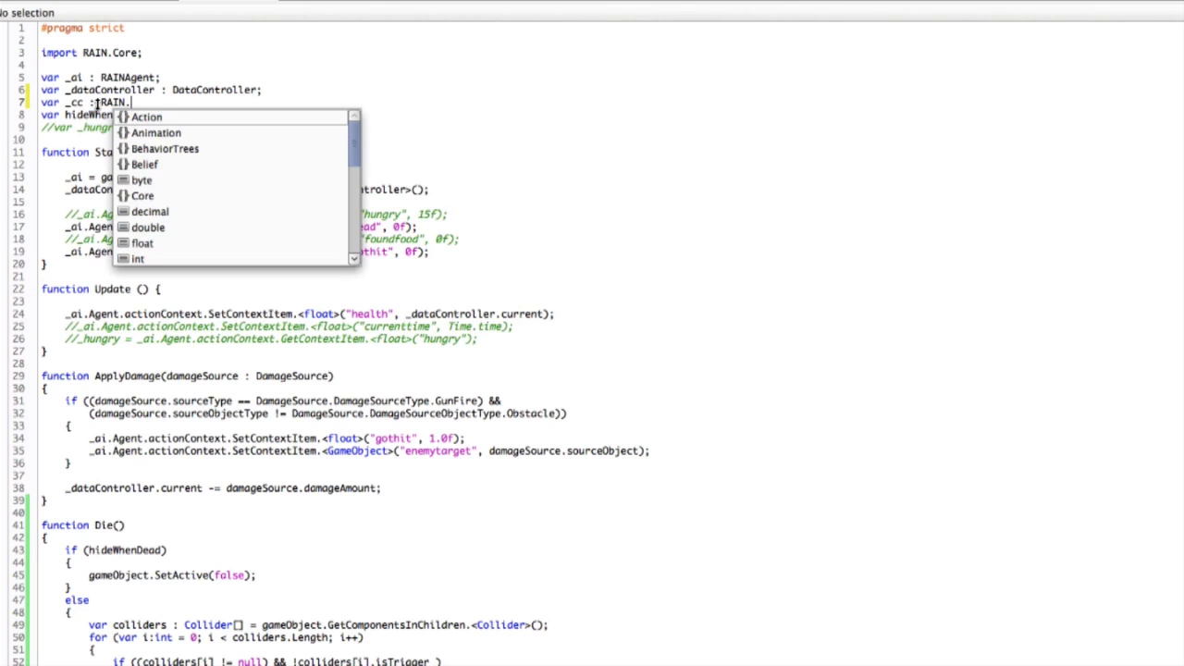
pyautogui.write('Mo')
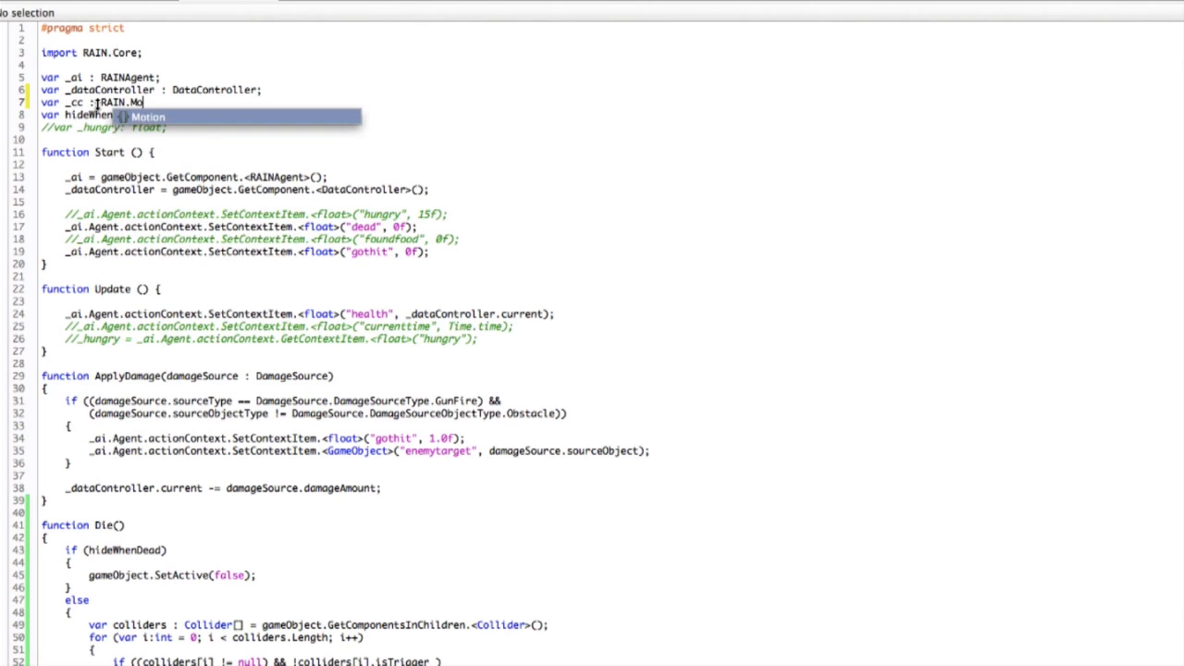
pyautogui.write('.')
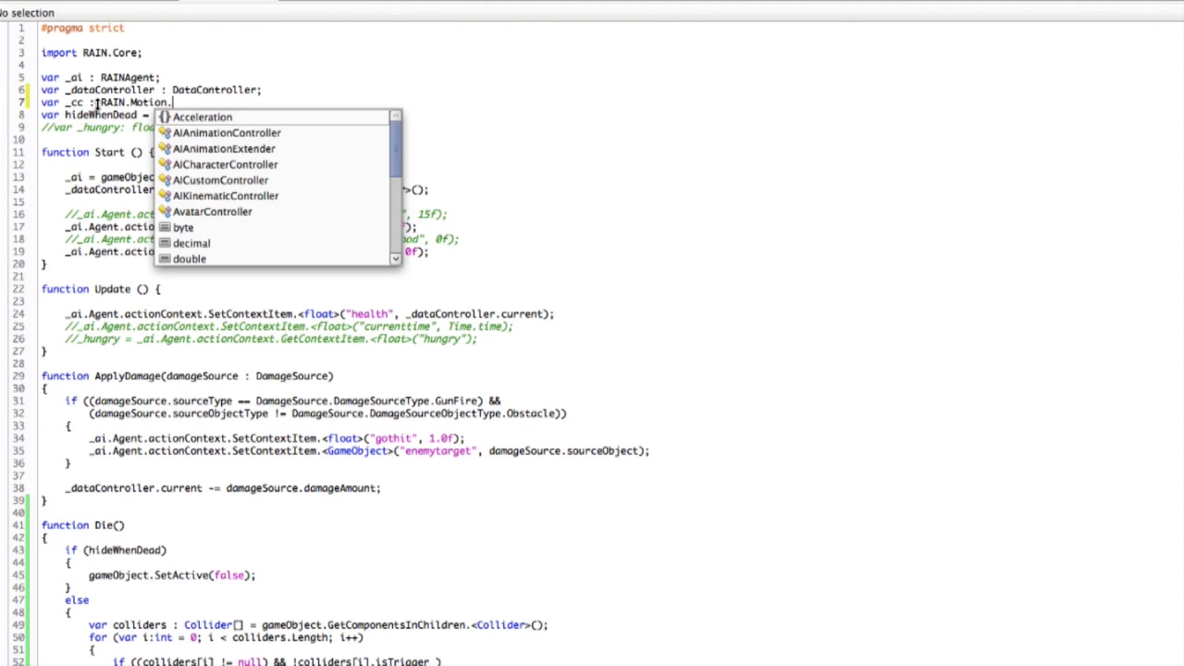
pyautogui.write('AI')
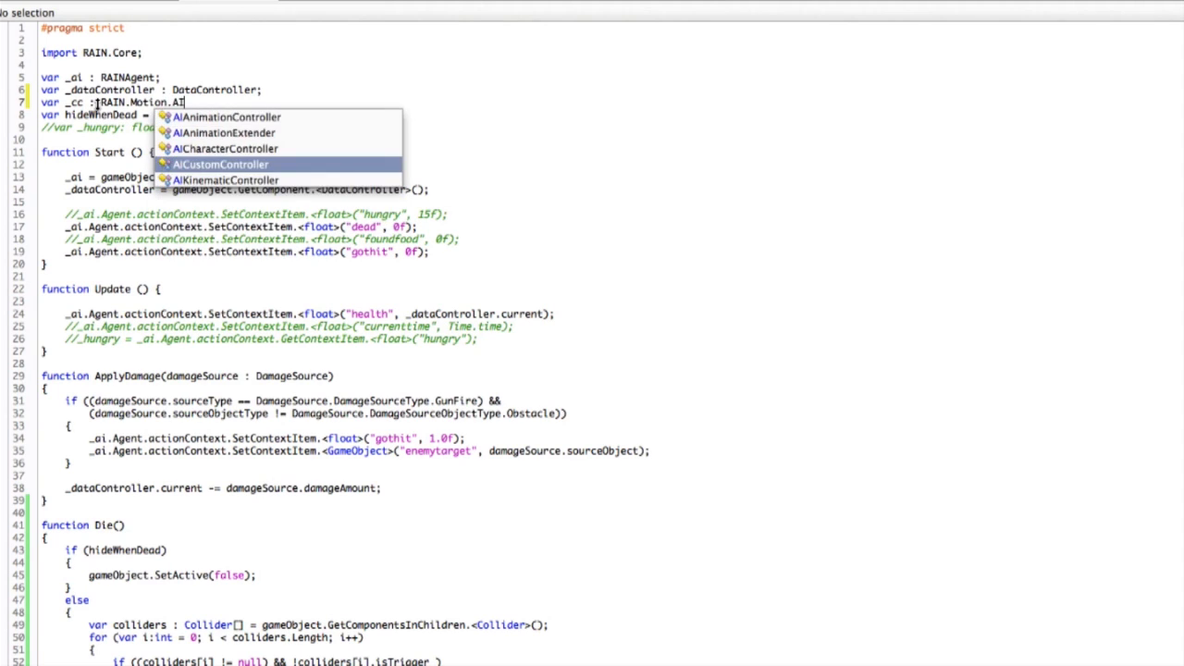
pyautogui.write('CharacterController;')
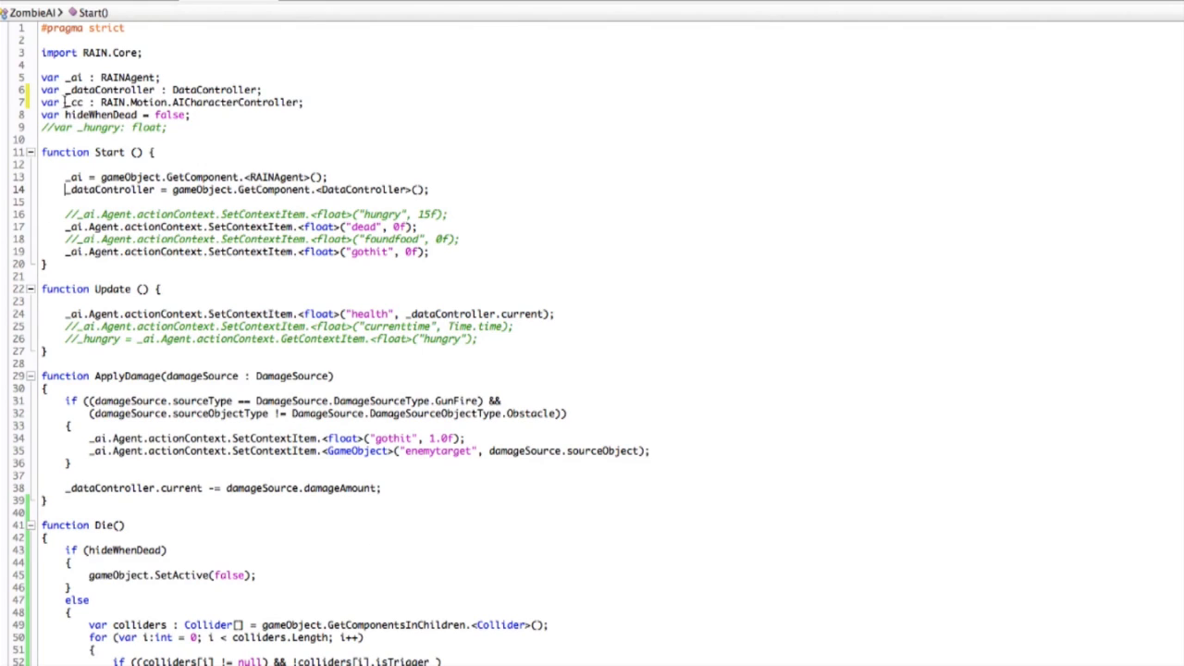
pyautogui.moveTo(451, 185)
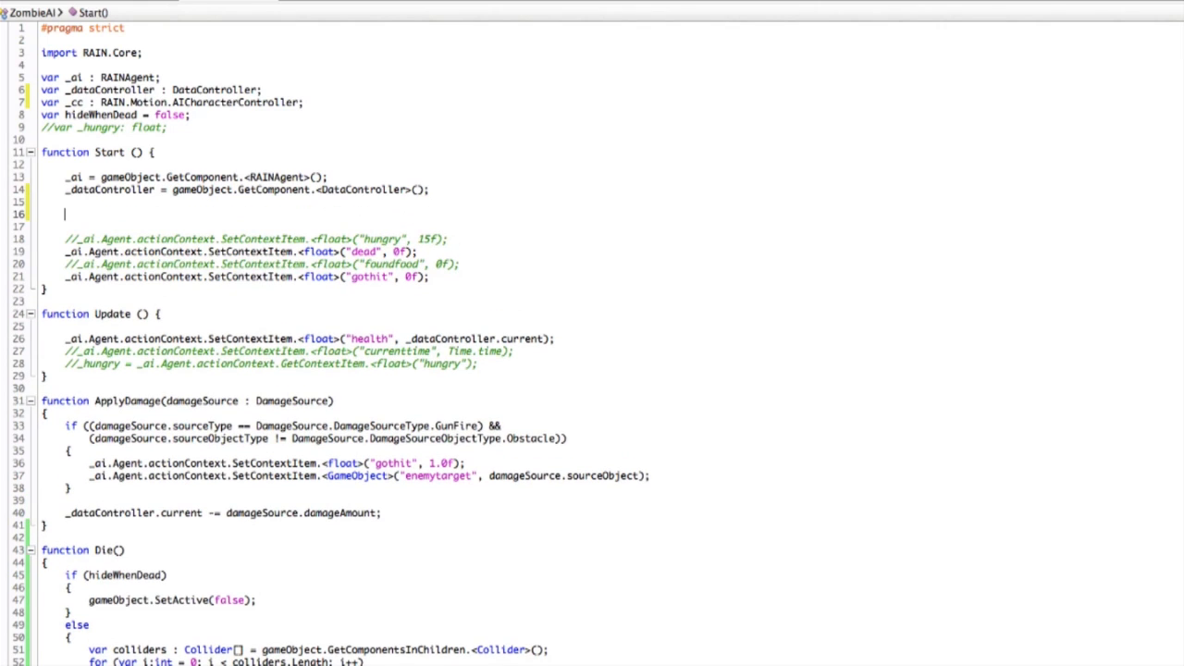
# In Start(), write _cc = gameObject.GetComponent.<RAIN.Motion.AICharacterController>();.
pyautogui.write('_cc =')
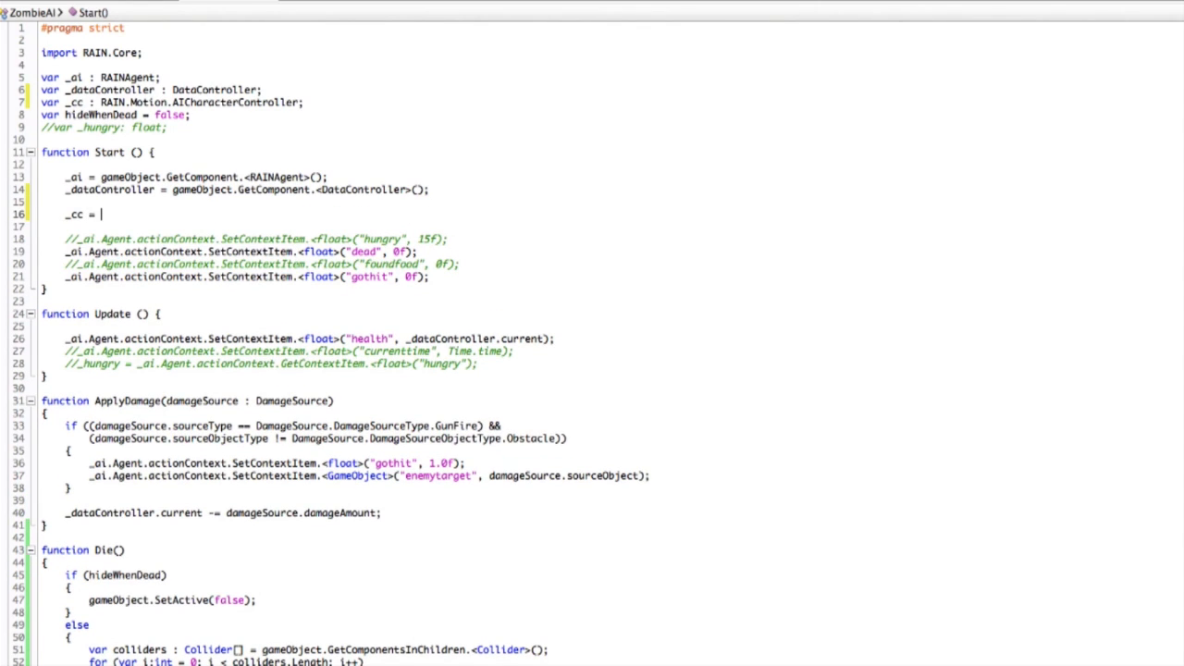
pyautogui.write('gameO')
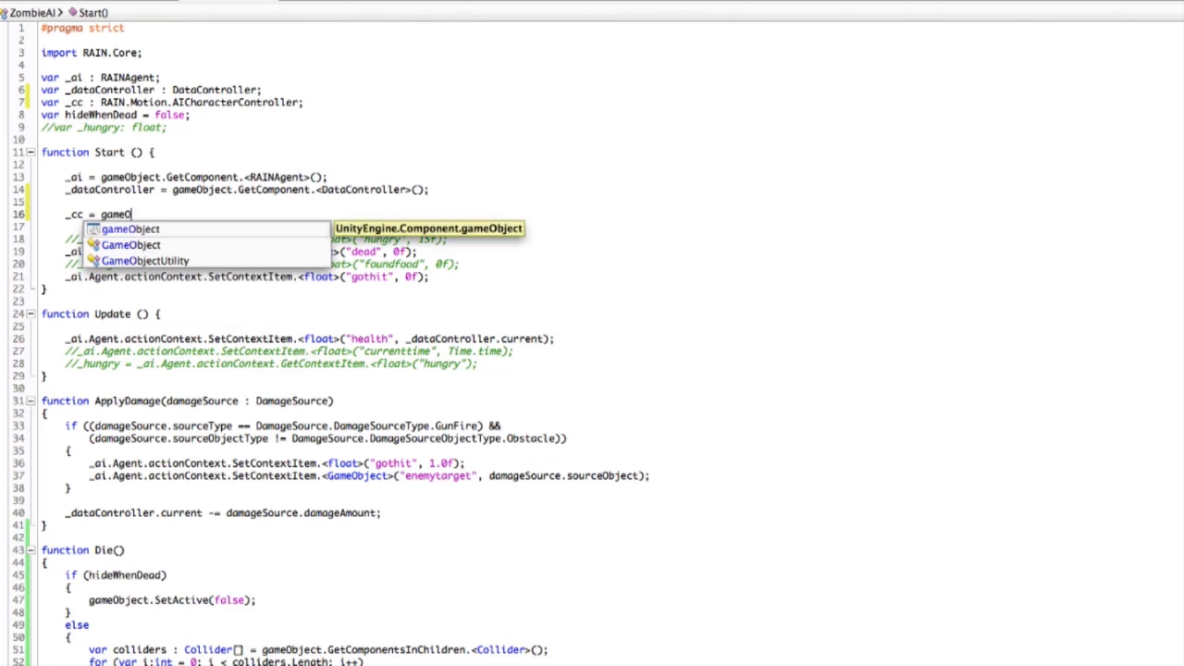
pyautogui.write('.')
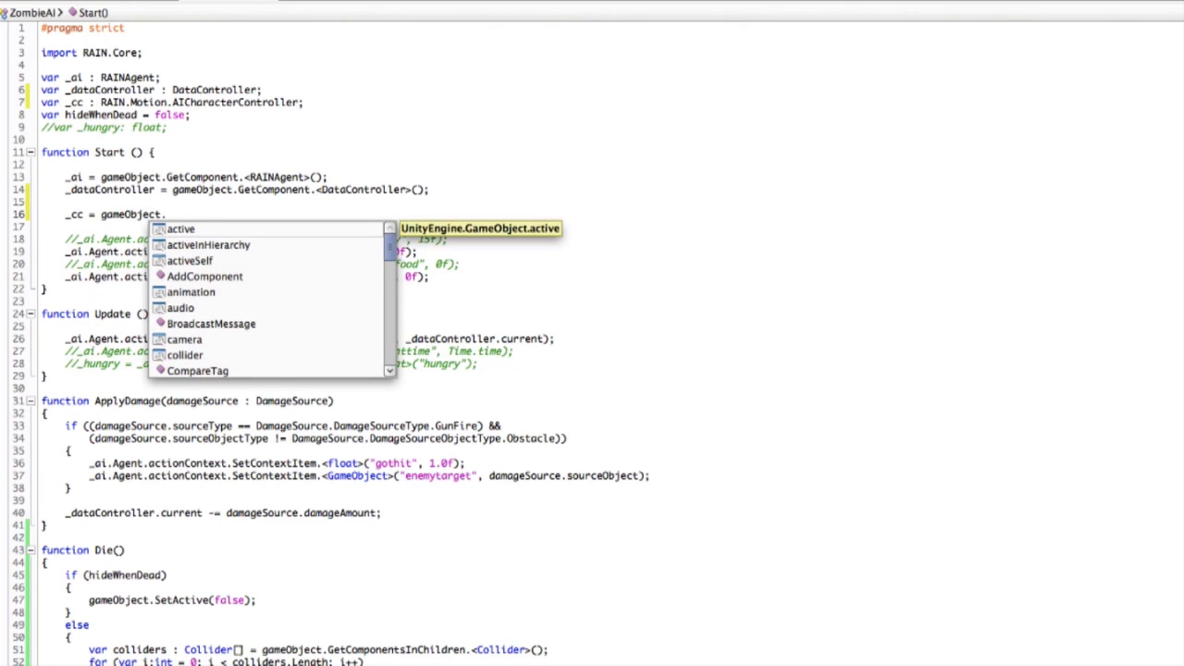
pyautogui.write('GetComponent')
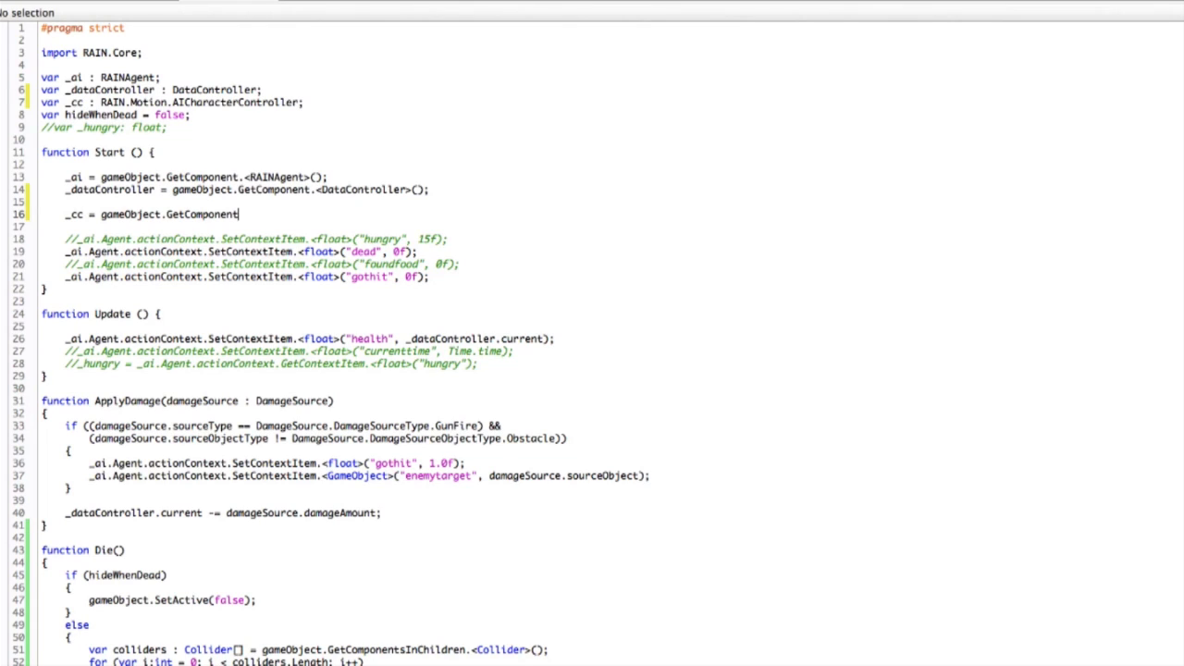
pyautogui.doubleClick(100, 102)
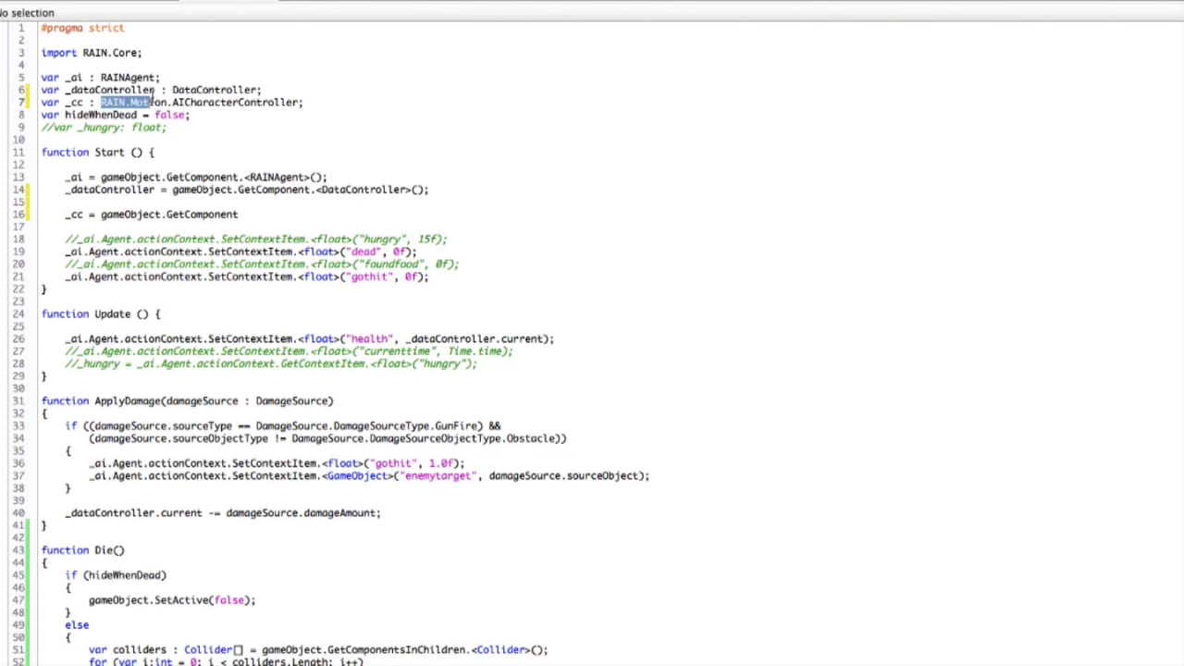
pyautogui.moveTo(100, 102); pyautogui.dragTo(301, 102)
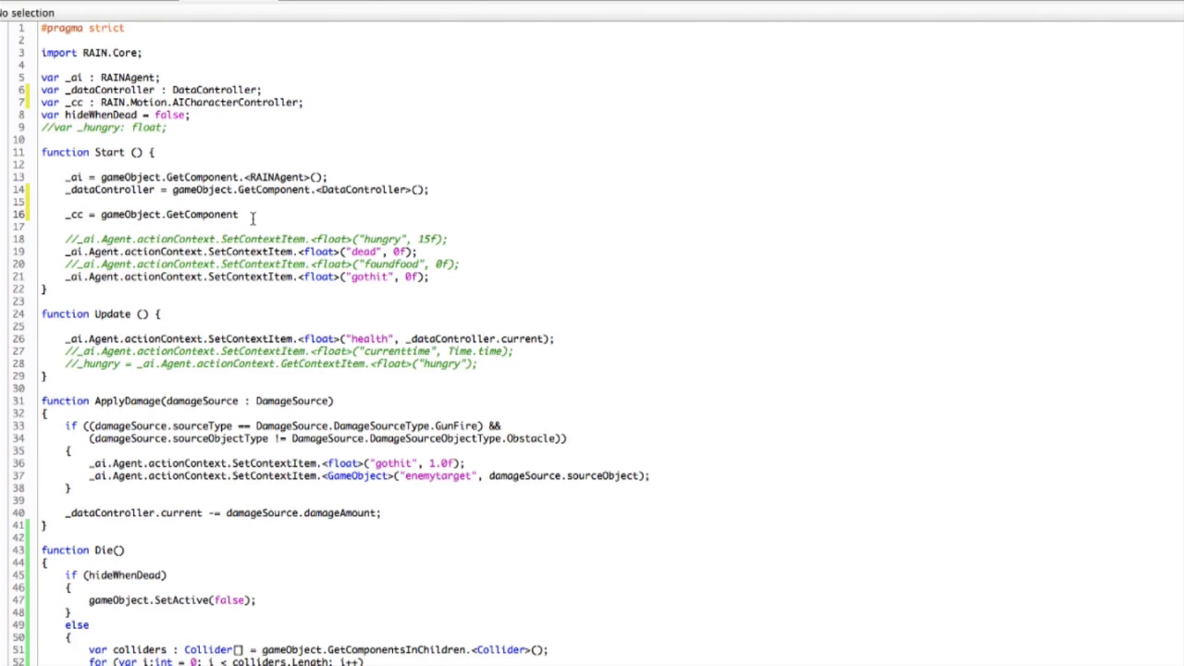
pyautogui.write('.<')
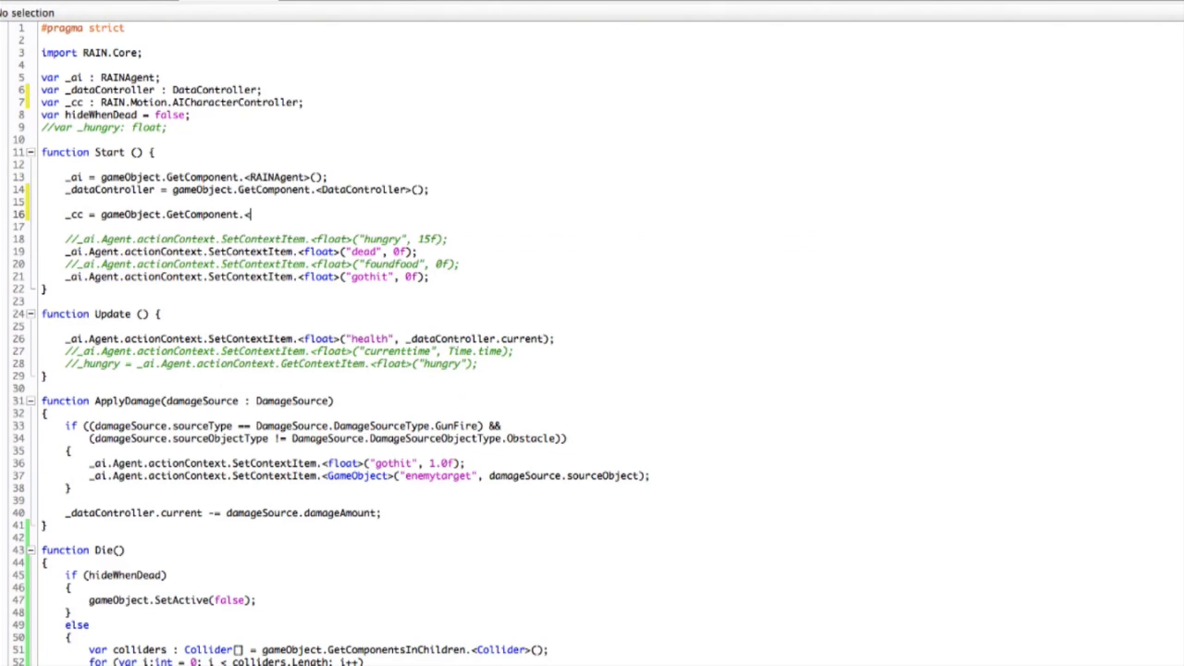
pyautogui.write('>()')
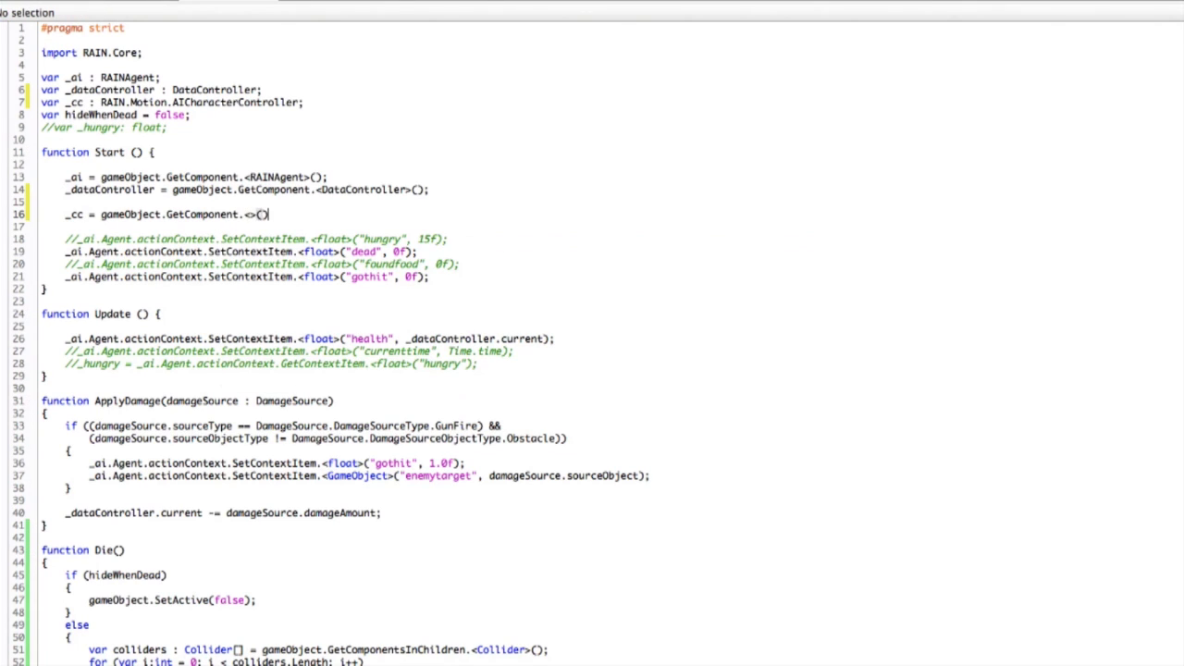
pyautogui.write('RAIN.Motion.AICharacterController')
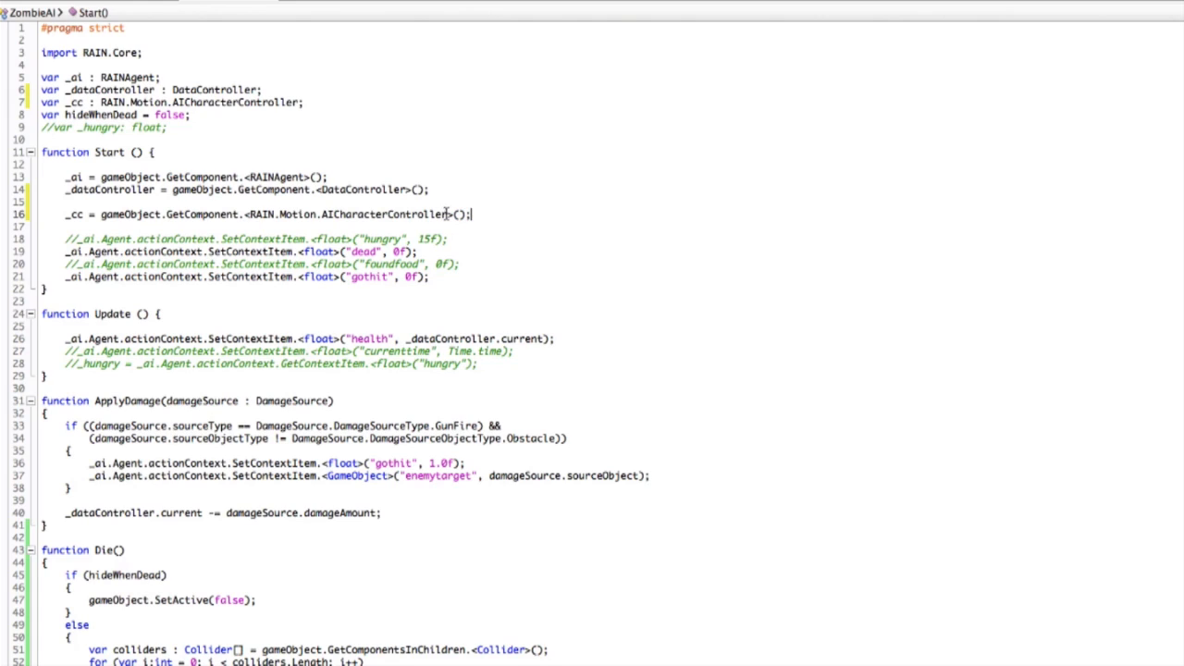
pyautogui.moveTo(391, 213)
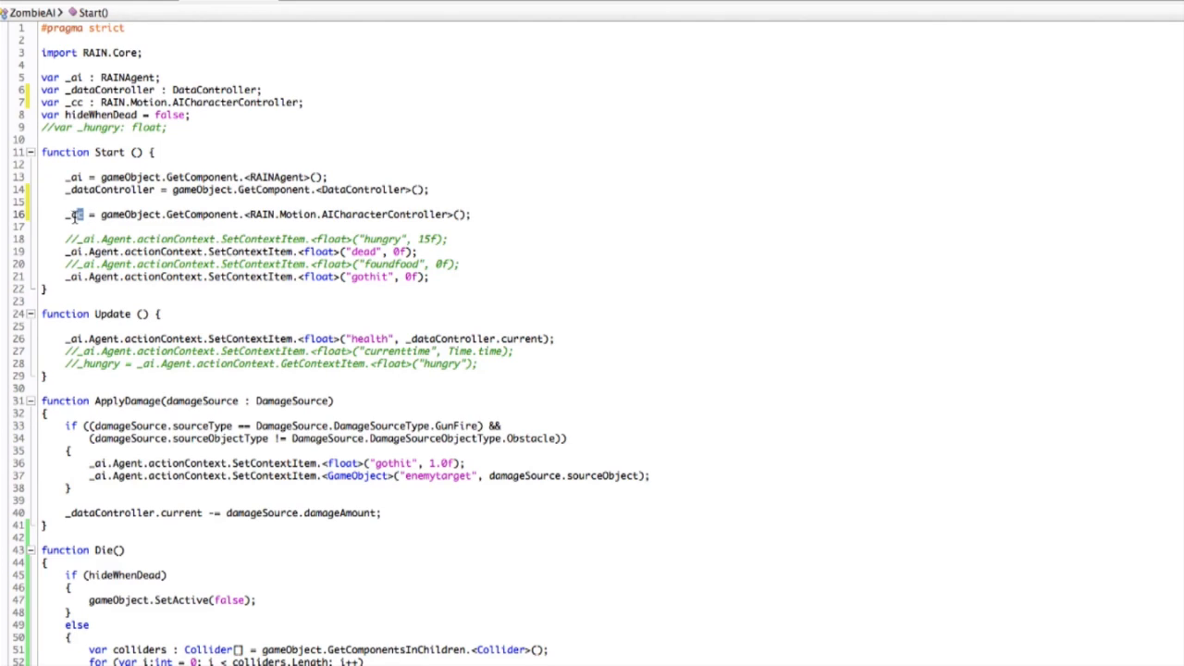
# Highlight _cc and gameObject in the new Start() assignment.
pyautogui.doubleClick(55, 223)
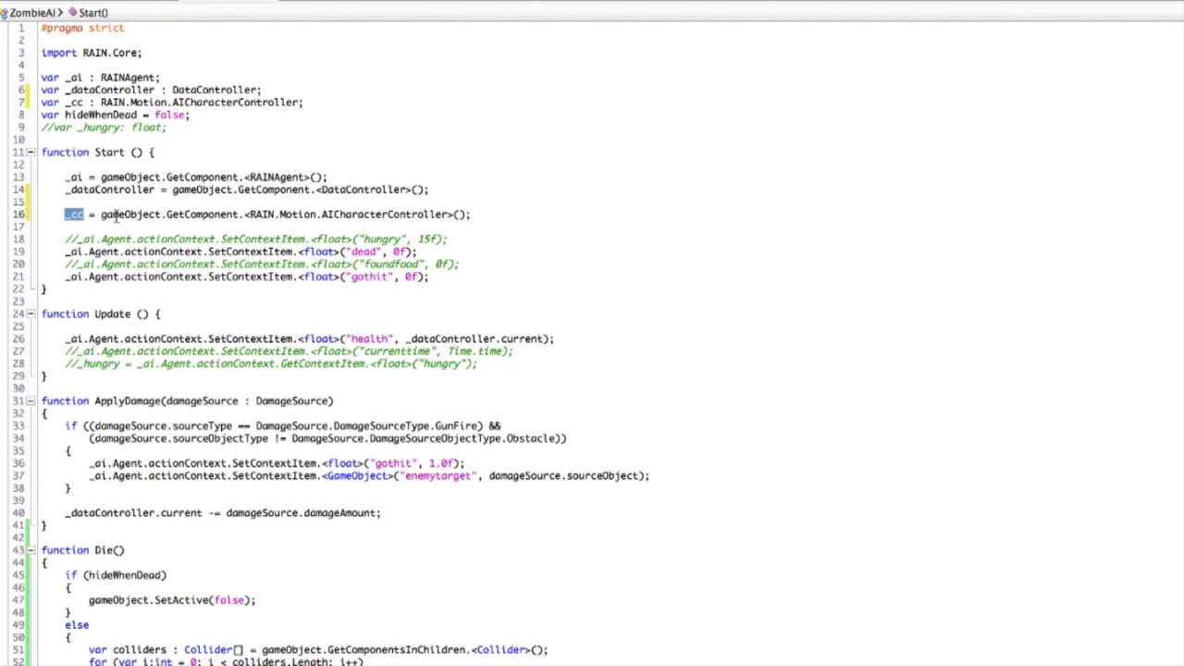
pyautogui.click(215, 214)
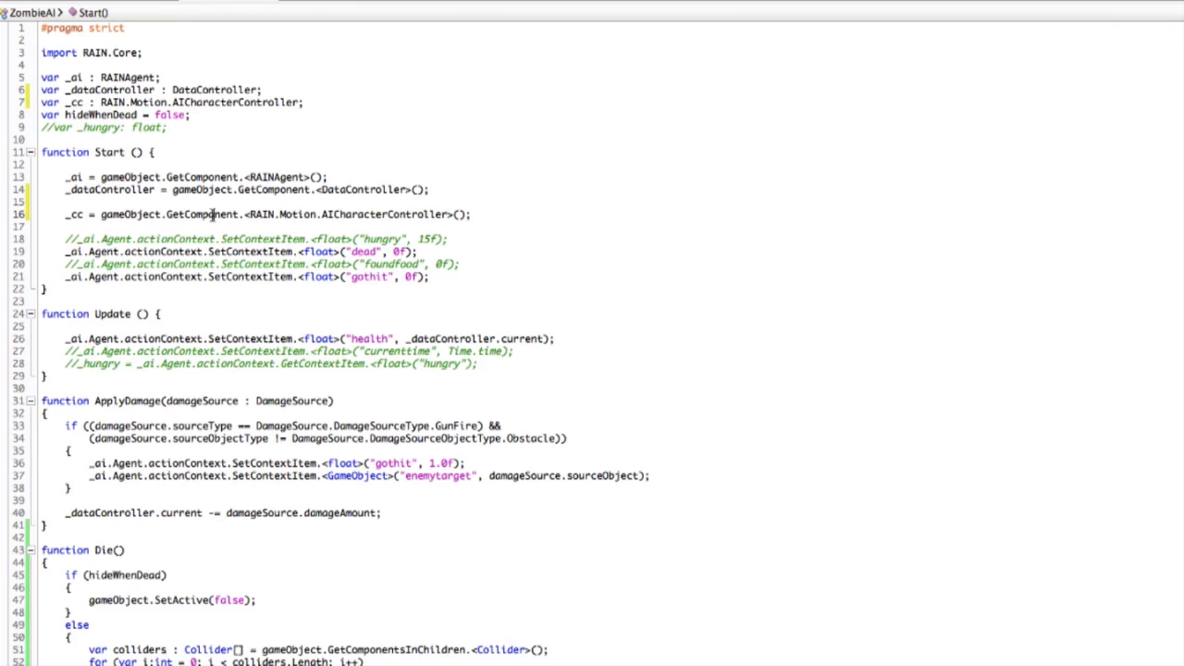
pyautogui.doubleClick(128, 214)
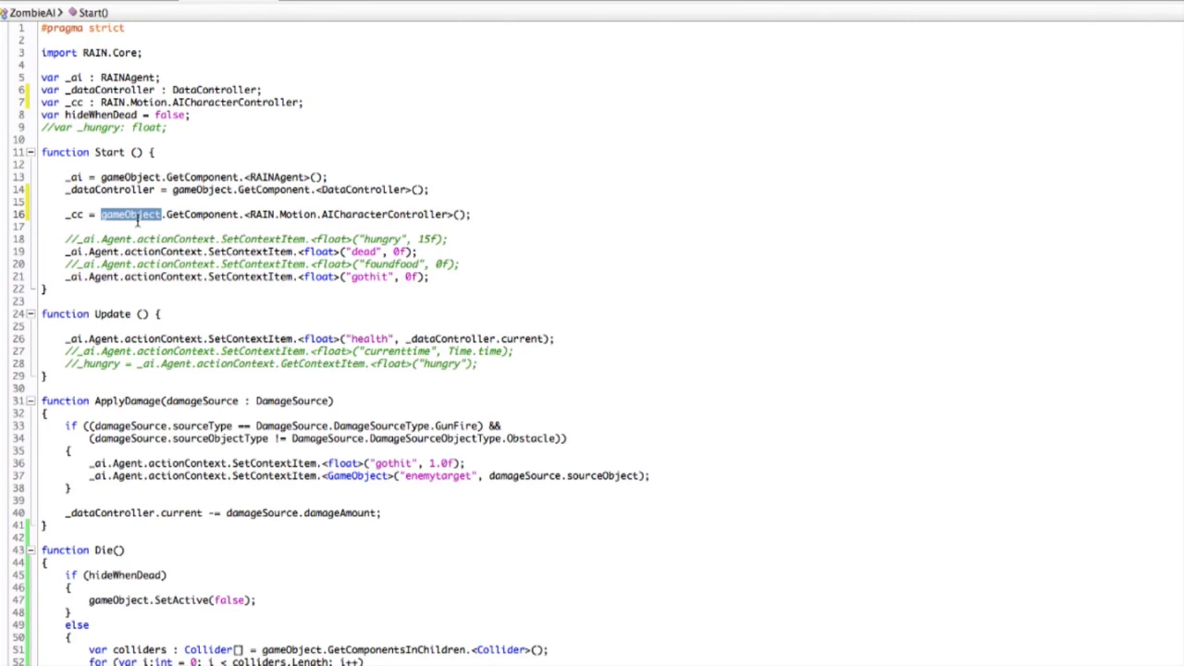
pyautogui.moveTo(264, 634)
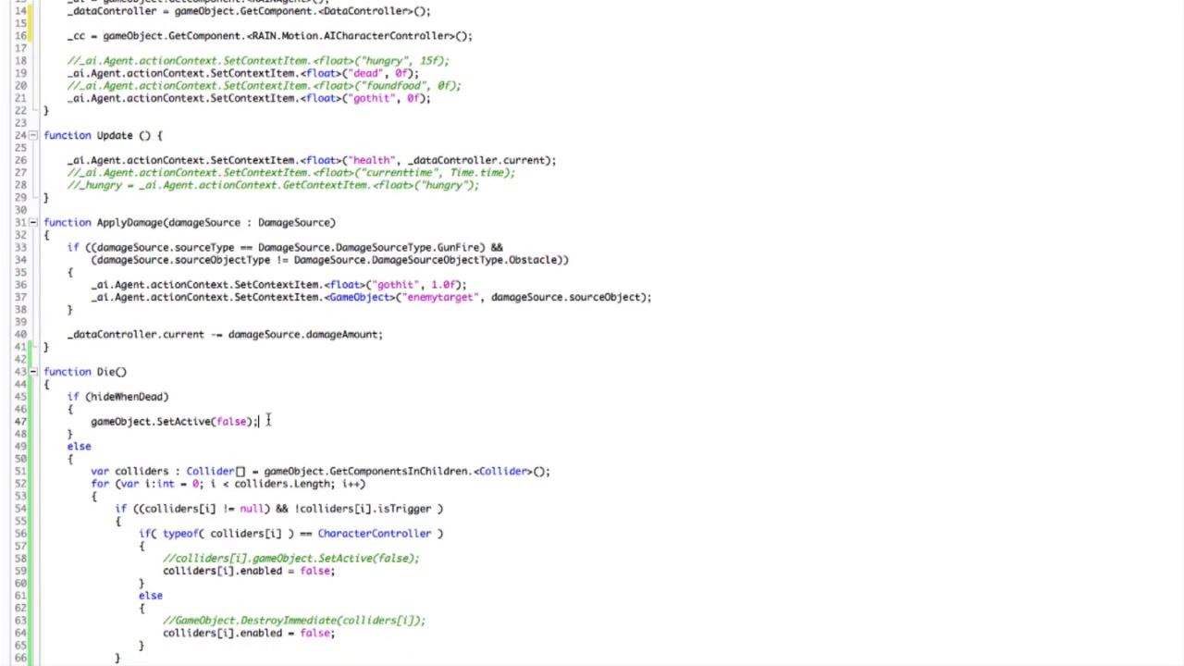
# Add '_cc.enabled = false;' after SetActive(false) and in the collider branches of Die().
pyautogui.write('_cc.')
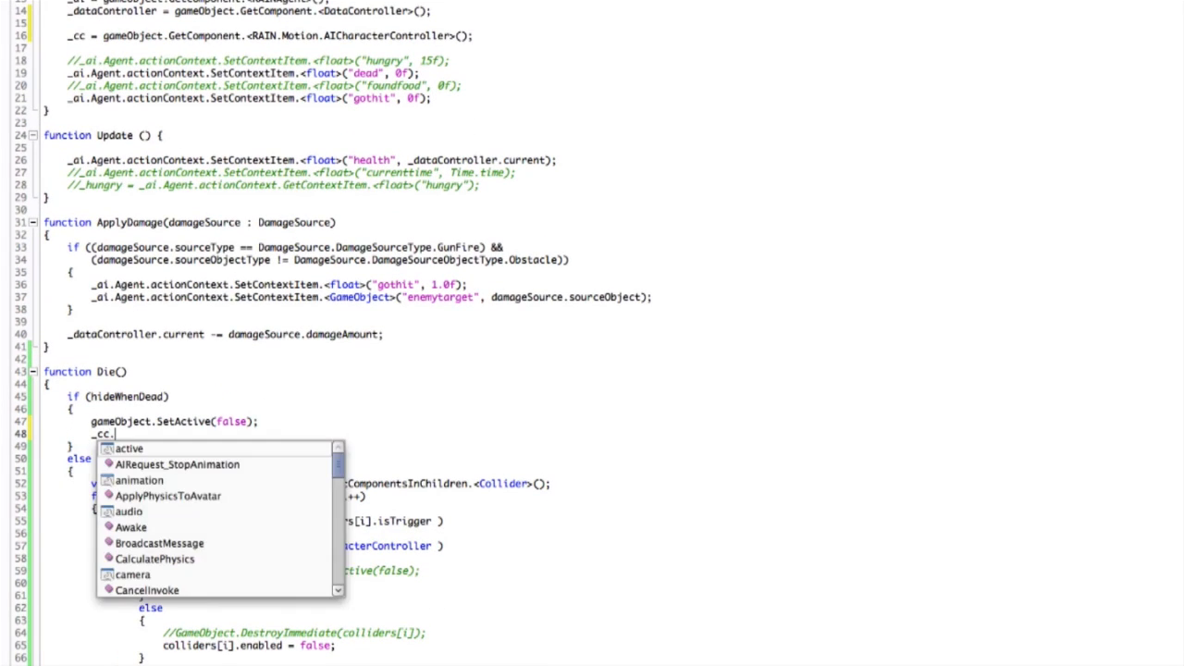
pyautogui.write('enabled -')
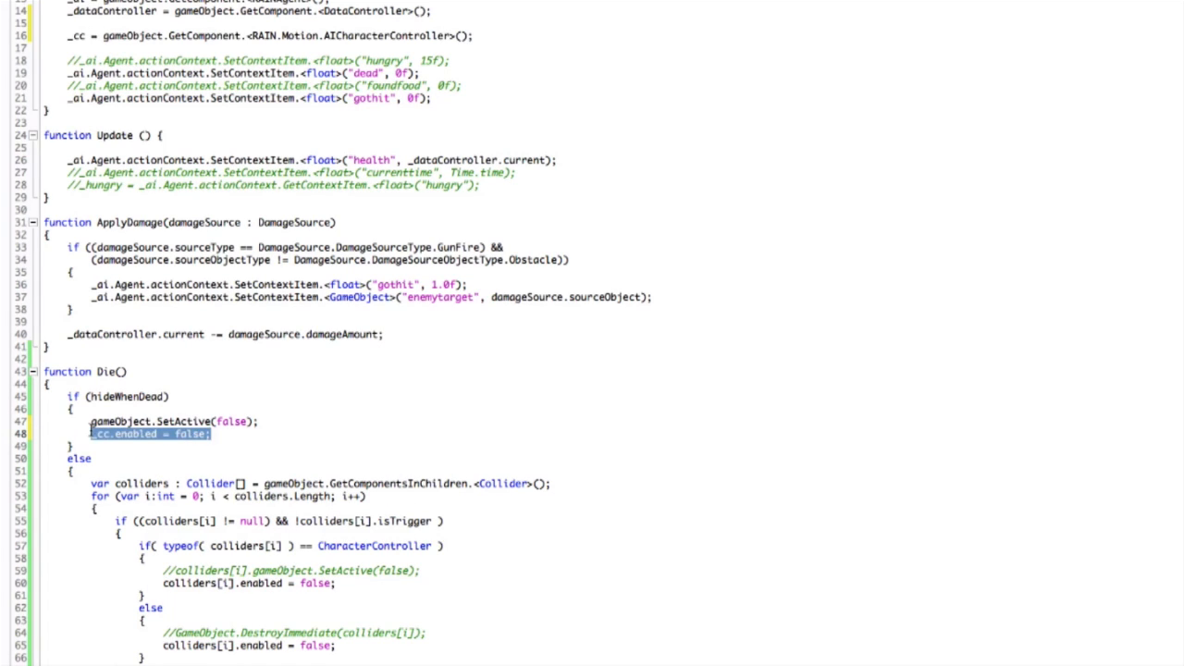
pyautogui.click(336, 584)
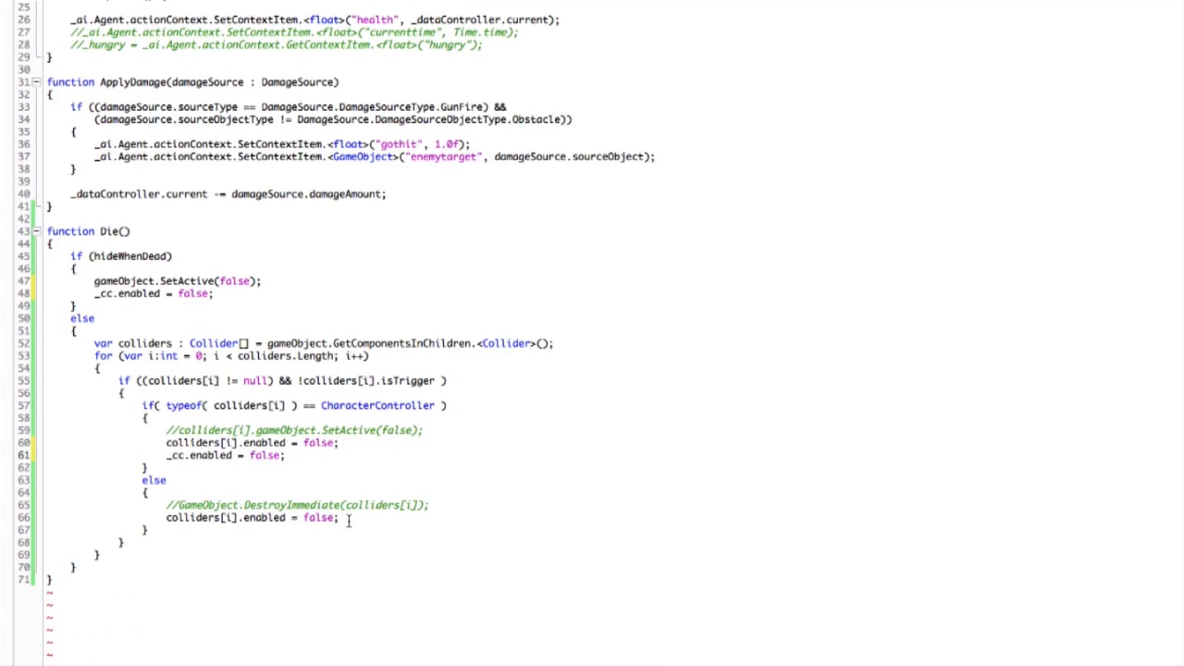
pyautogui.write('_cc.enabled = false;')
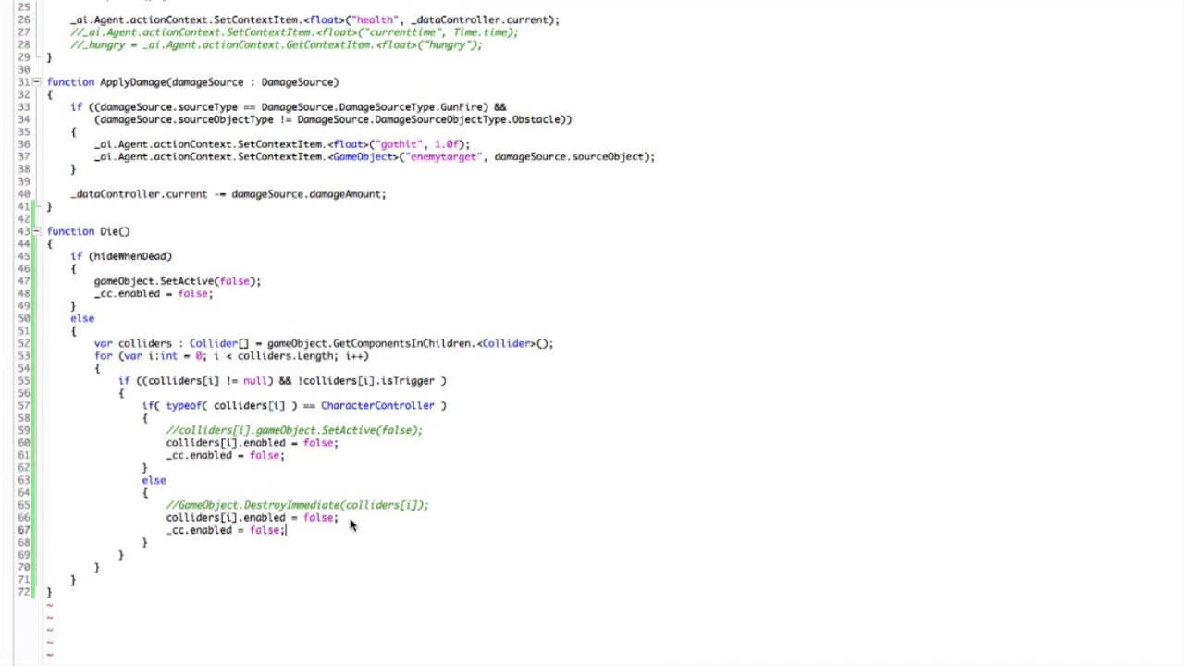
pyautogui.click(852, 633)
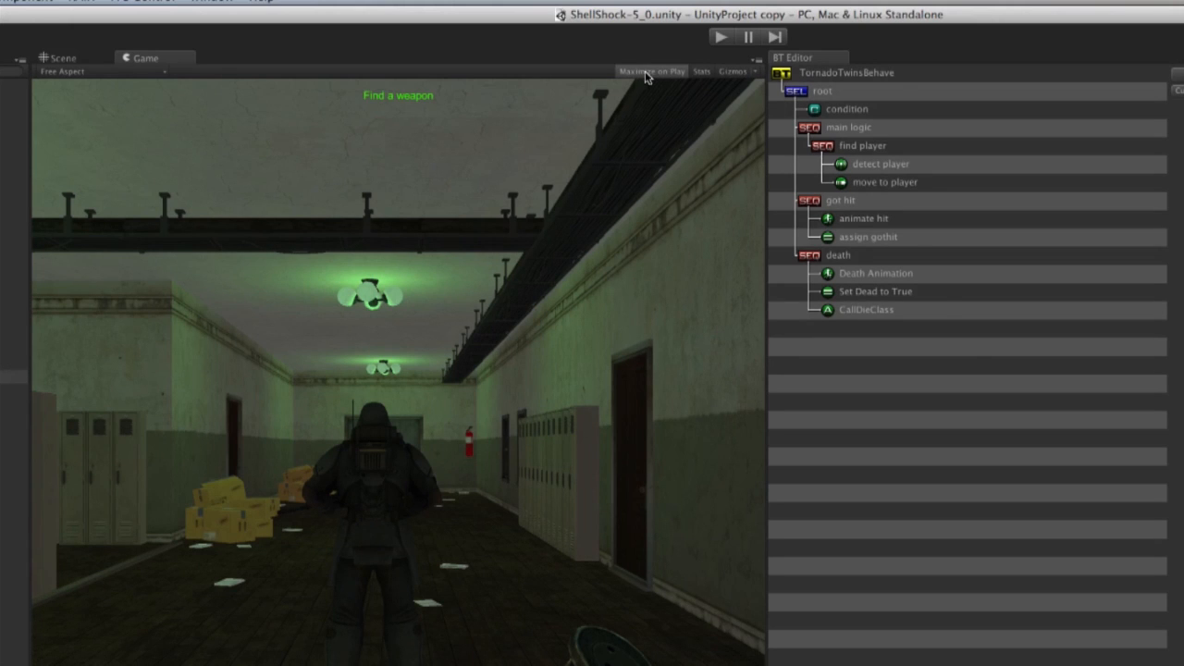
pyautogui.moveTo(447, 575)
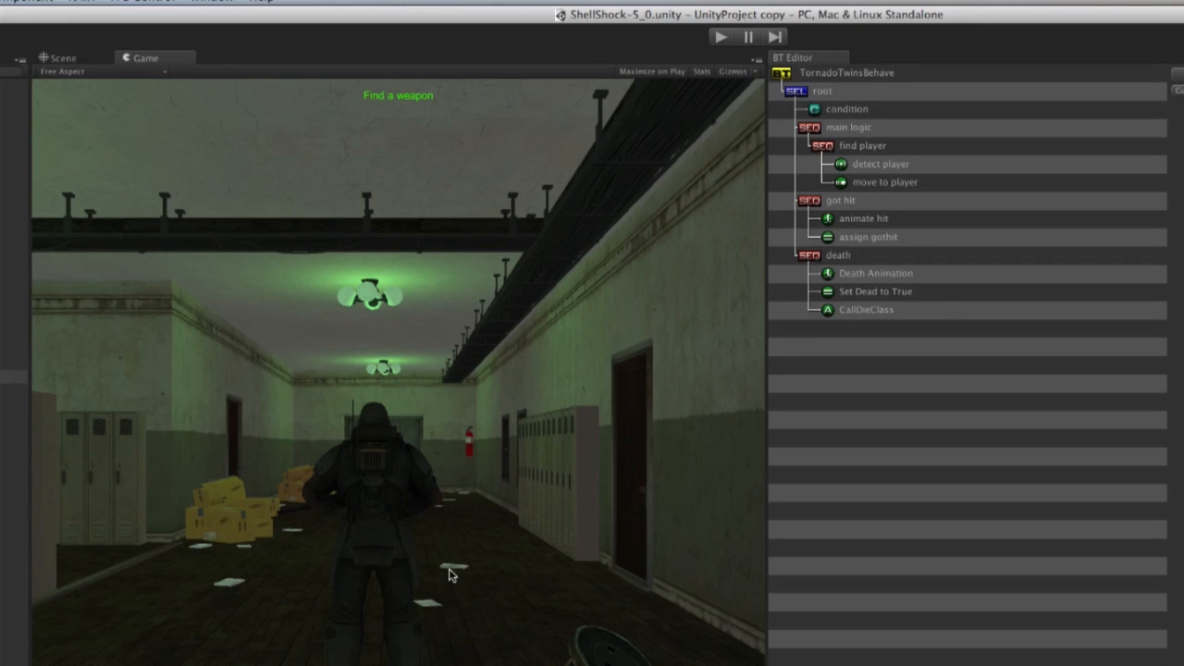